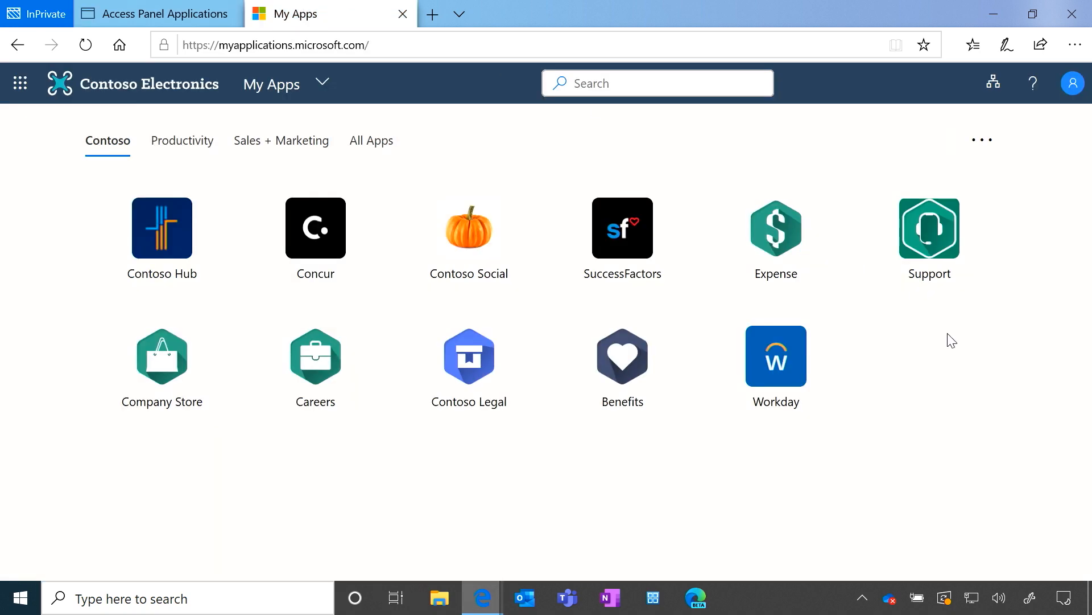
# - Switch to the Home - Microsoft Azure browser tab
pyautogui.click(157, 13)
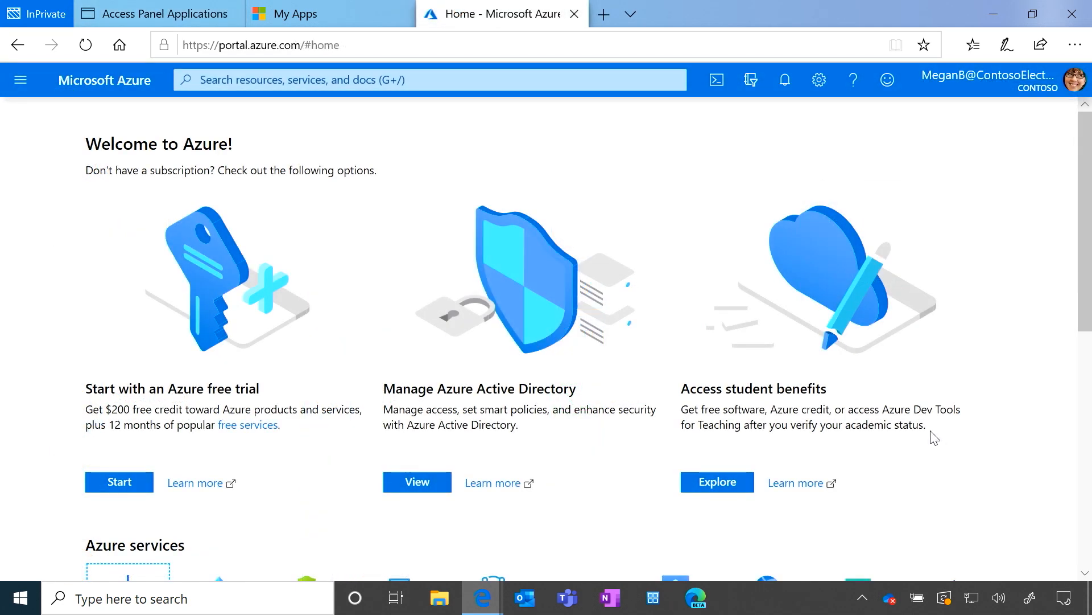
# - Open Azure Active Directory's User settings for Contoso and scroll to the feature previews section
pyautogui.scroll(-3)
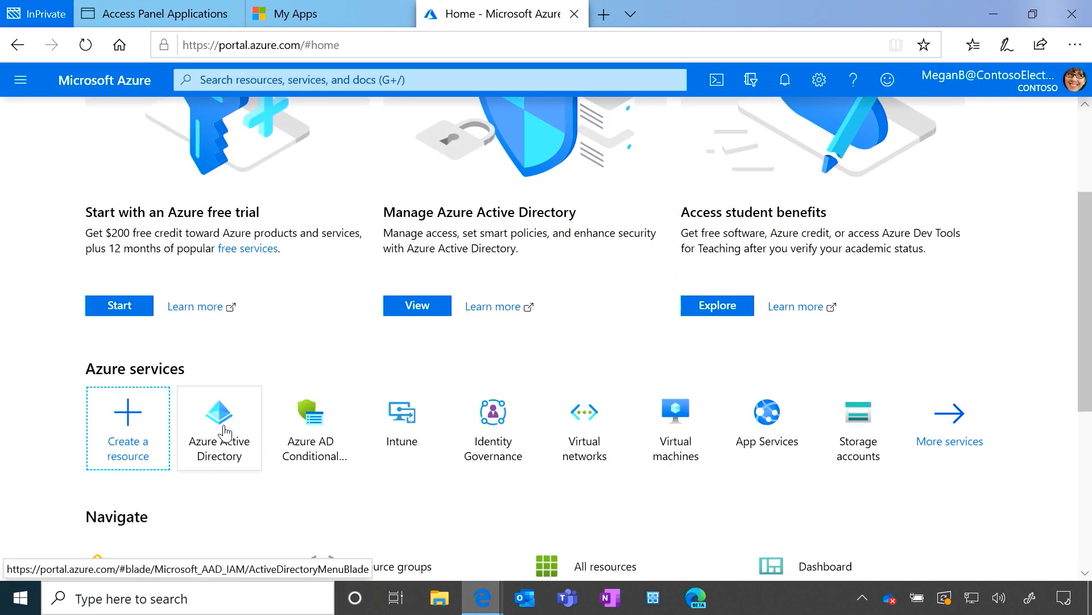
pyautogui.click(218, 427)
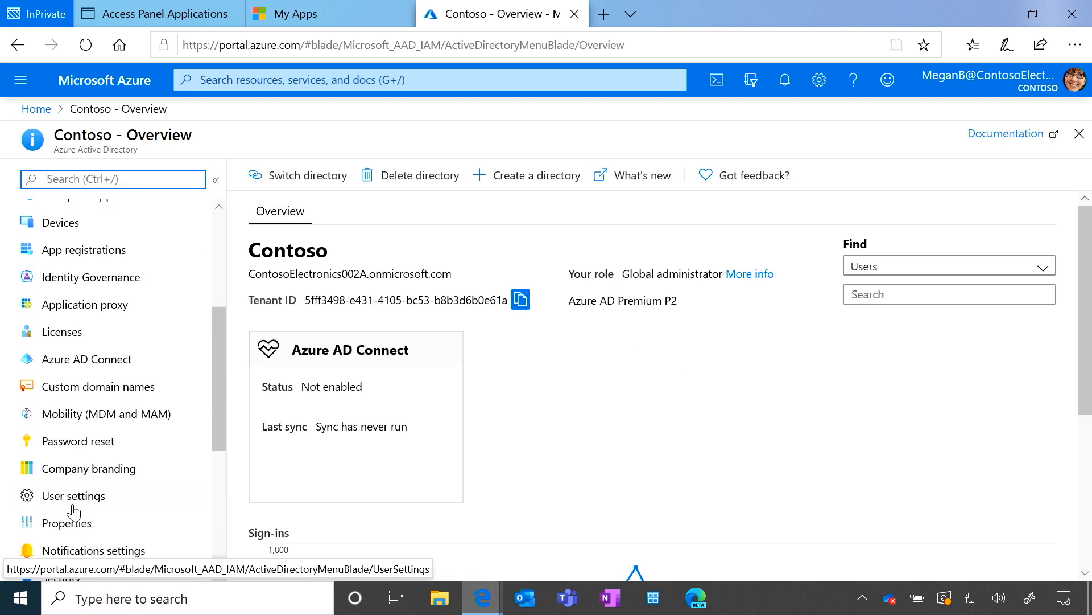
pyautogui.click(72, 496)
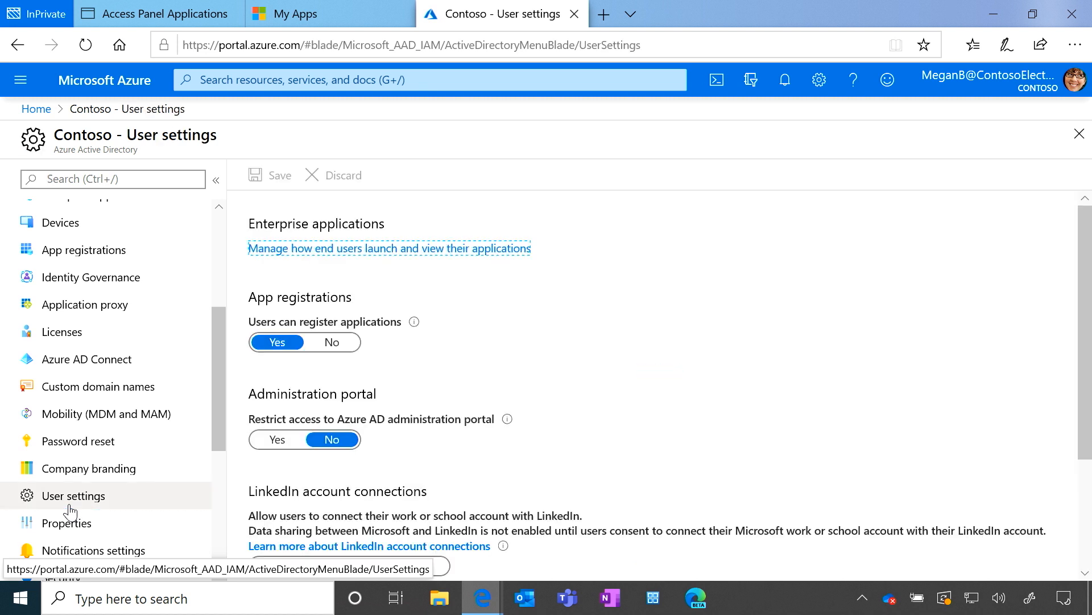
pyautogui.scroll(-3)
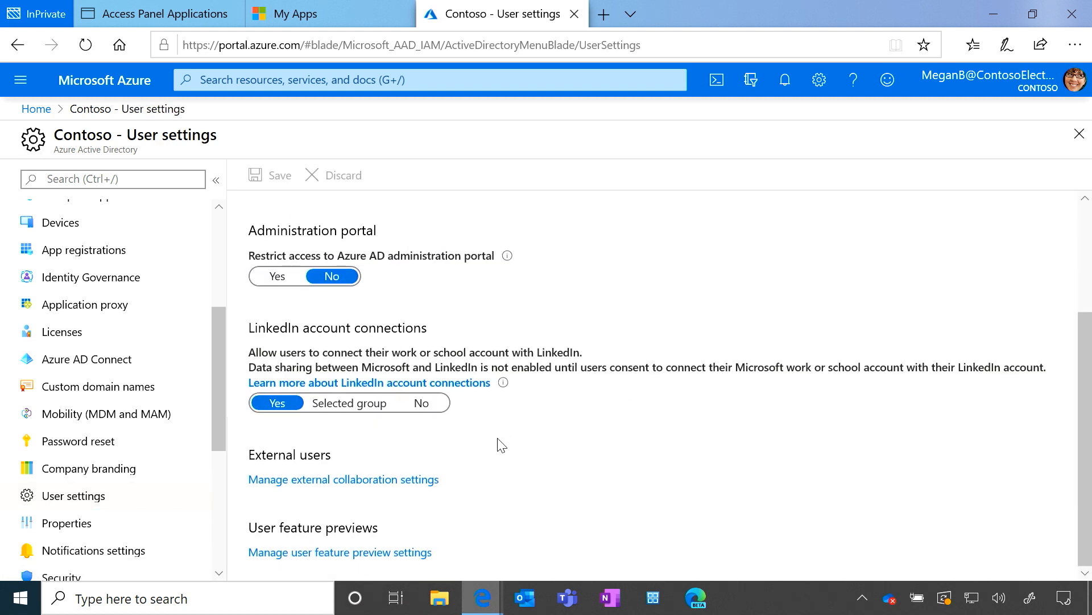
# - Open 'Manage user feature preview settings' to set My Apps previews to All
pyautogui.click(339, 551)
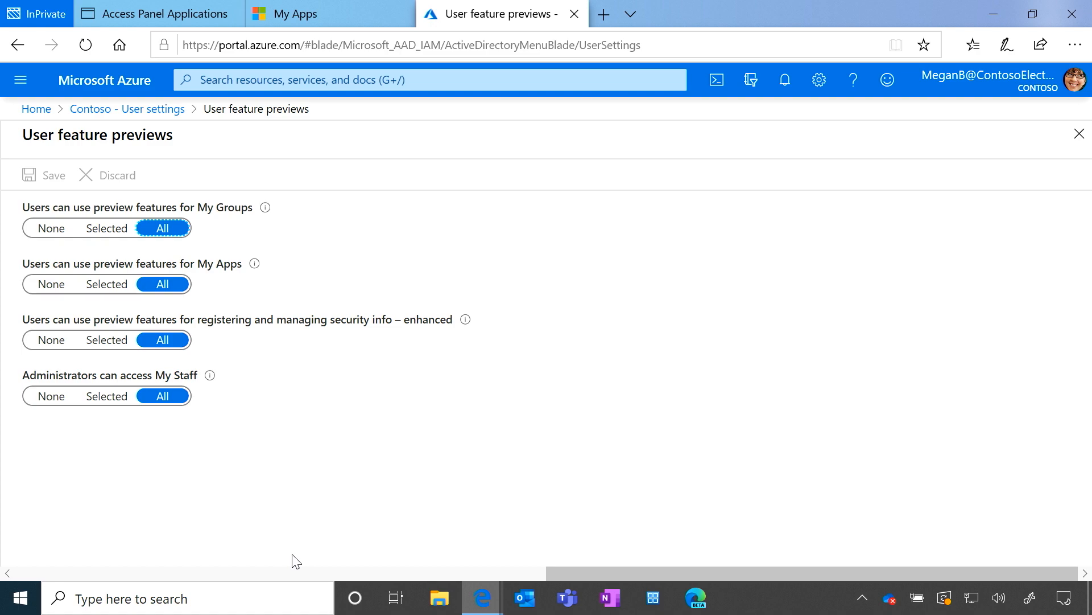
pyautogui.moveTo(569, 370)
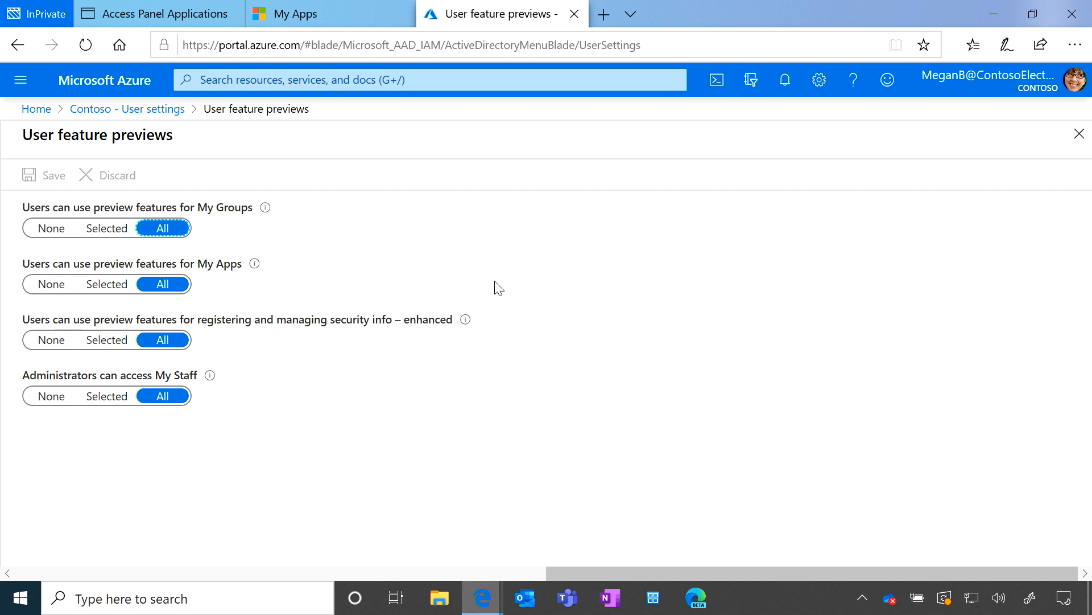
# - Accept 'Try it!' on the Access Panel banner and open the new portal's account panel
pyautogui.click(158, 13)
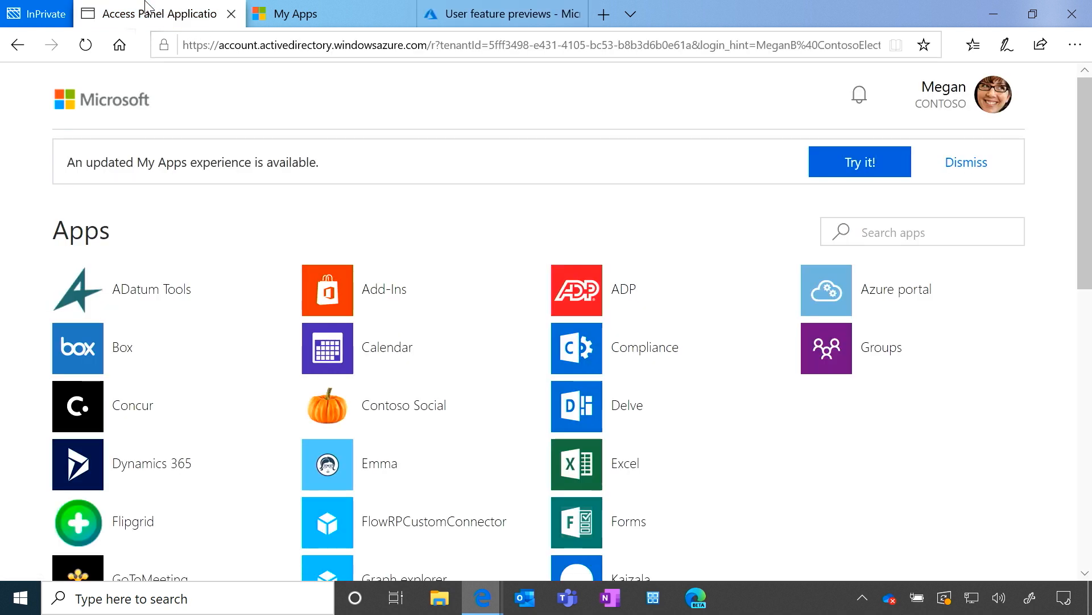
pyautogui.moveTo(603, 181)
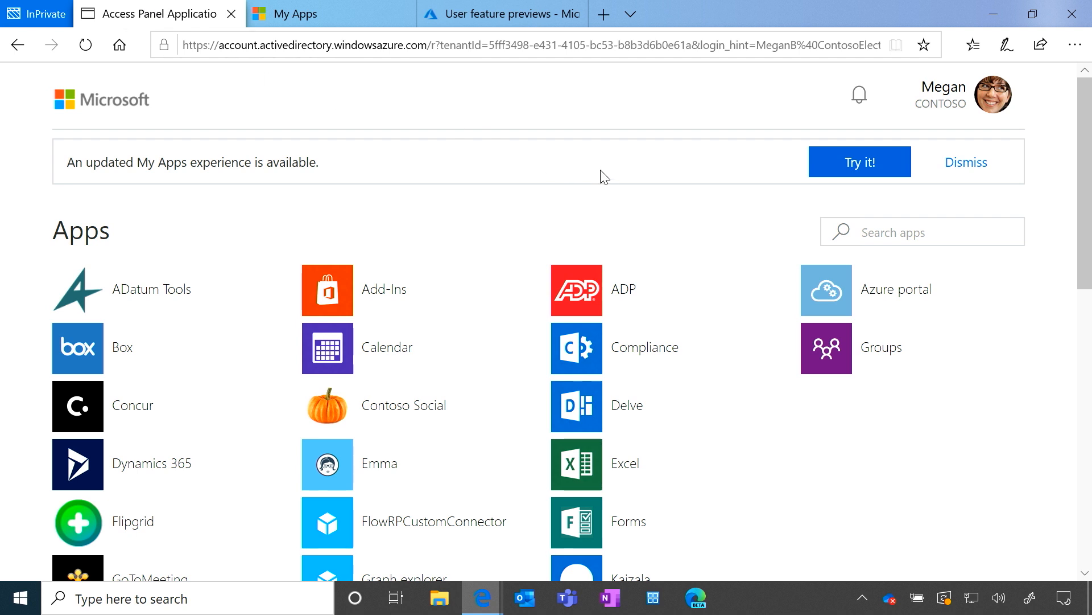
pyautogui.click(860, 162)
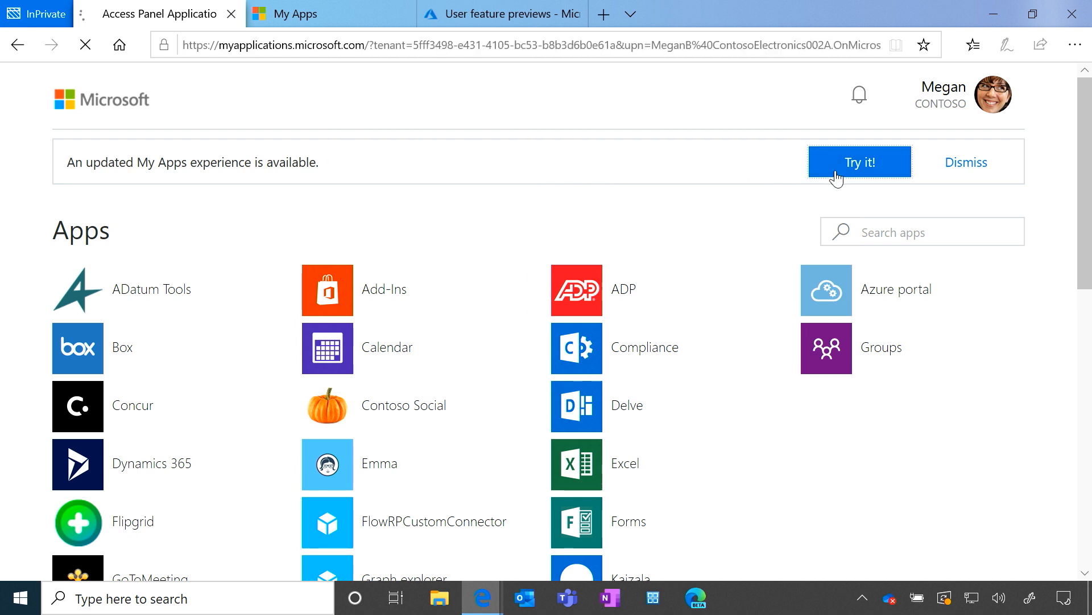
pyautogui.click(859, 161)
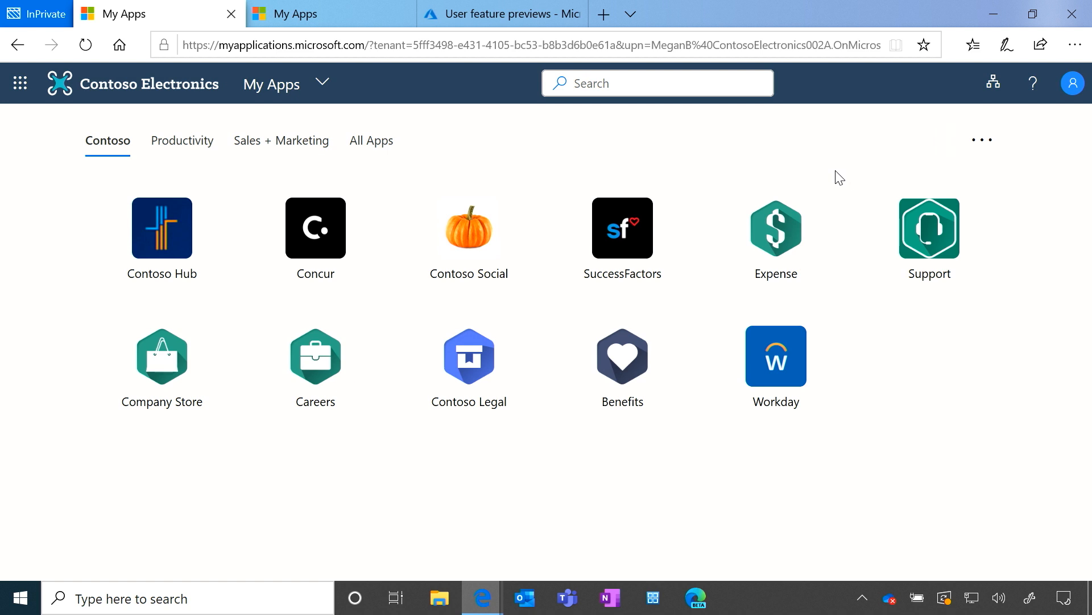
pyautogui.click(1072, 83)
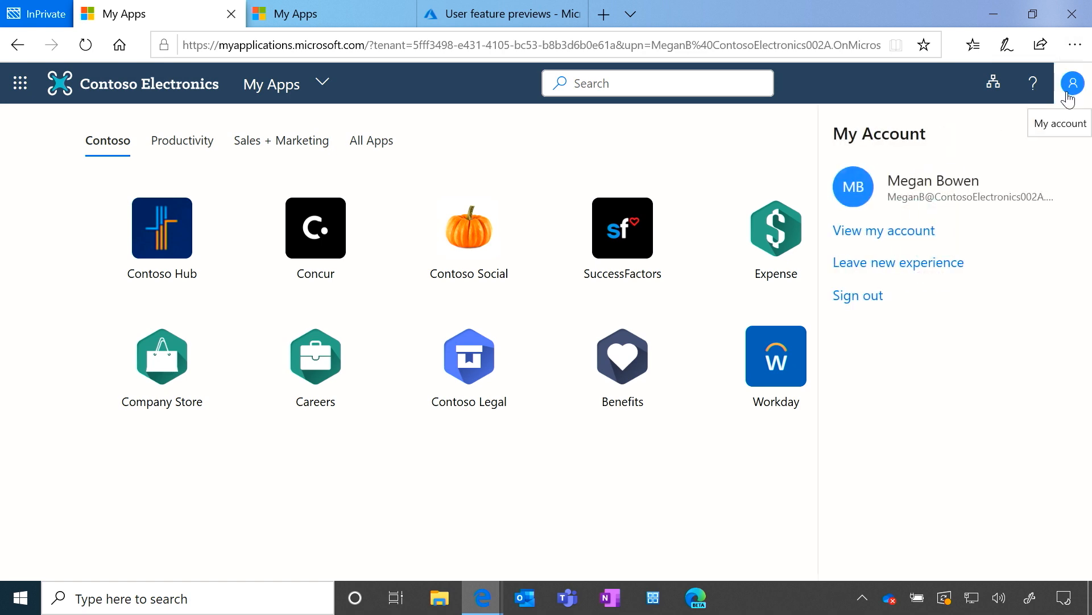